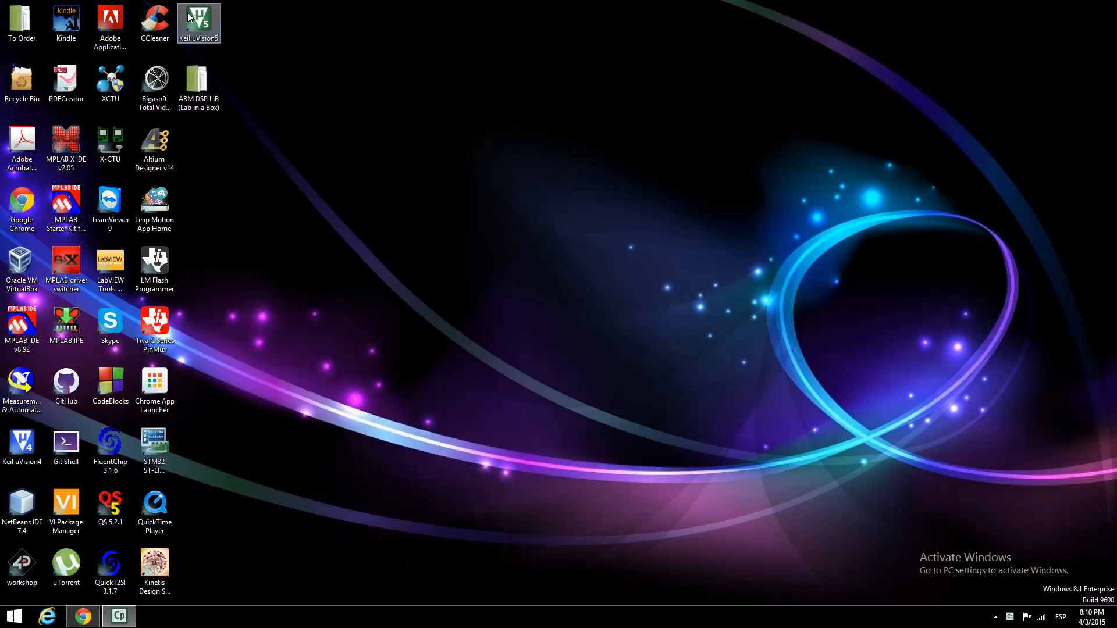
Launch Keil µVision5 from the desktop shortcut and bring up the Project menu.
double_click(198, 24)
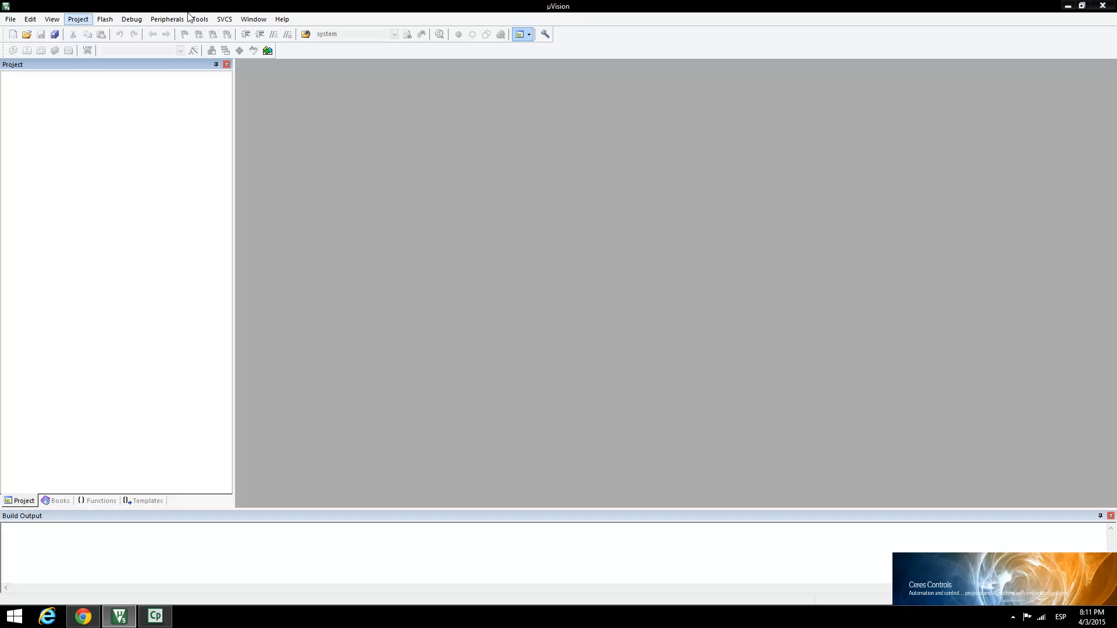
mouse_move(78, 18)
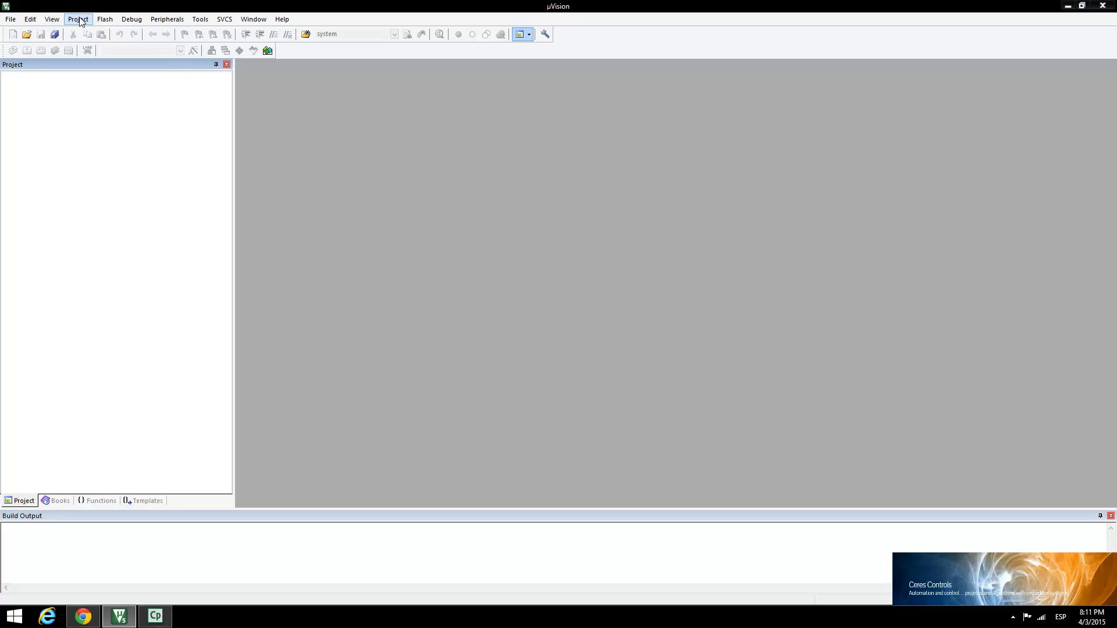
left_click(78, 20)
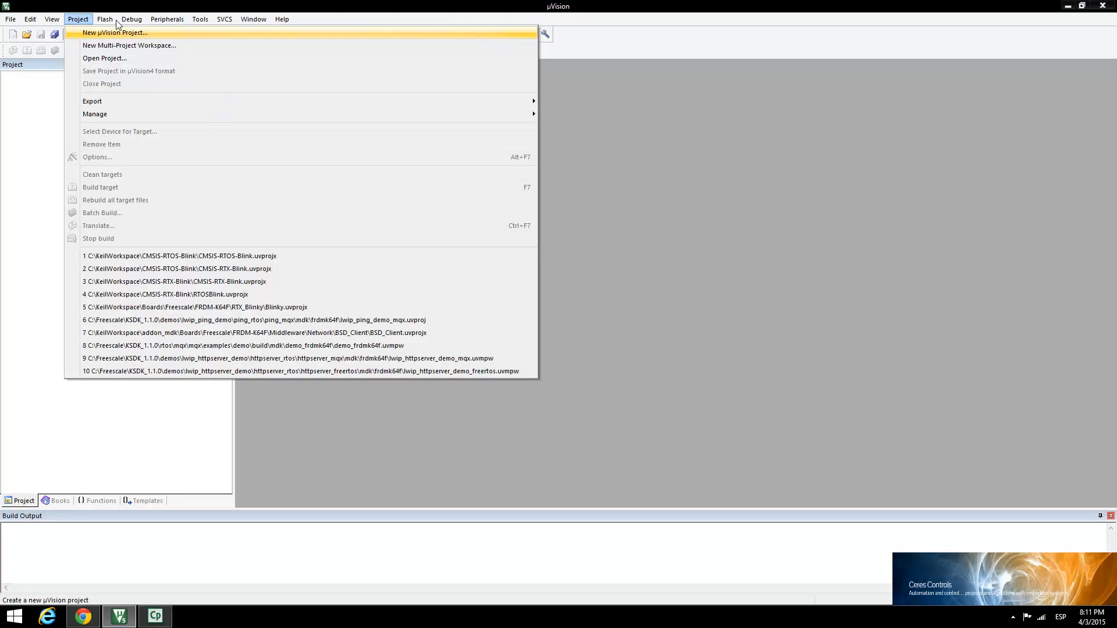
mouse_move(162, 34)
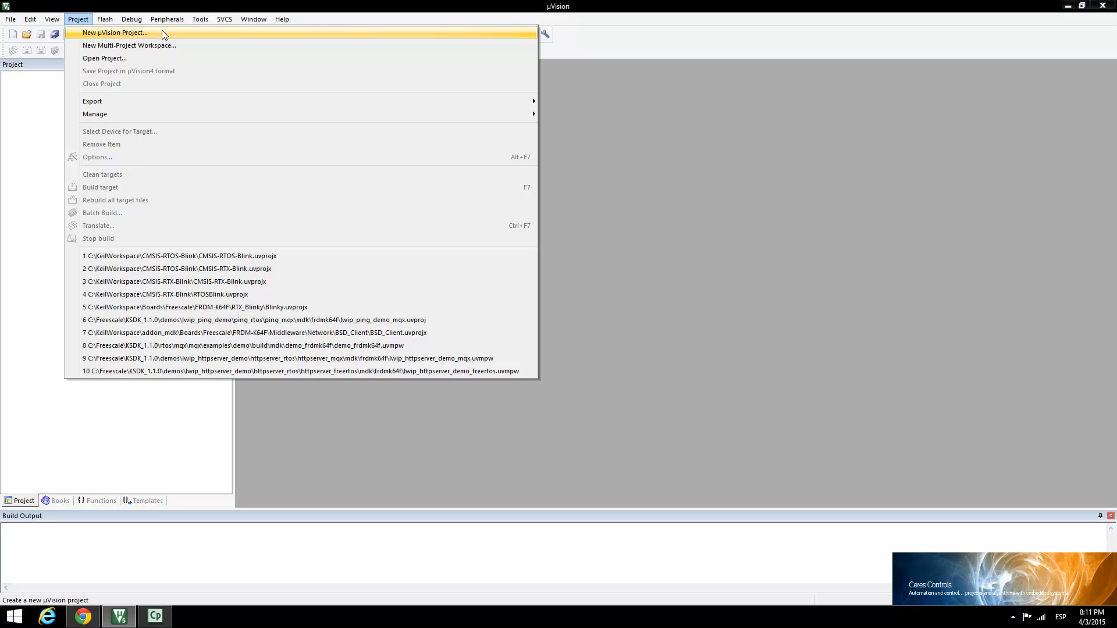
Begin a new µVision project in a new Blink folder under KeilWorkspace, named Blink.
left_click(114, 33)
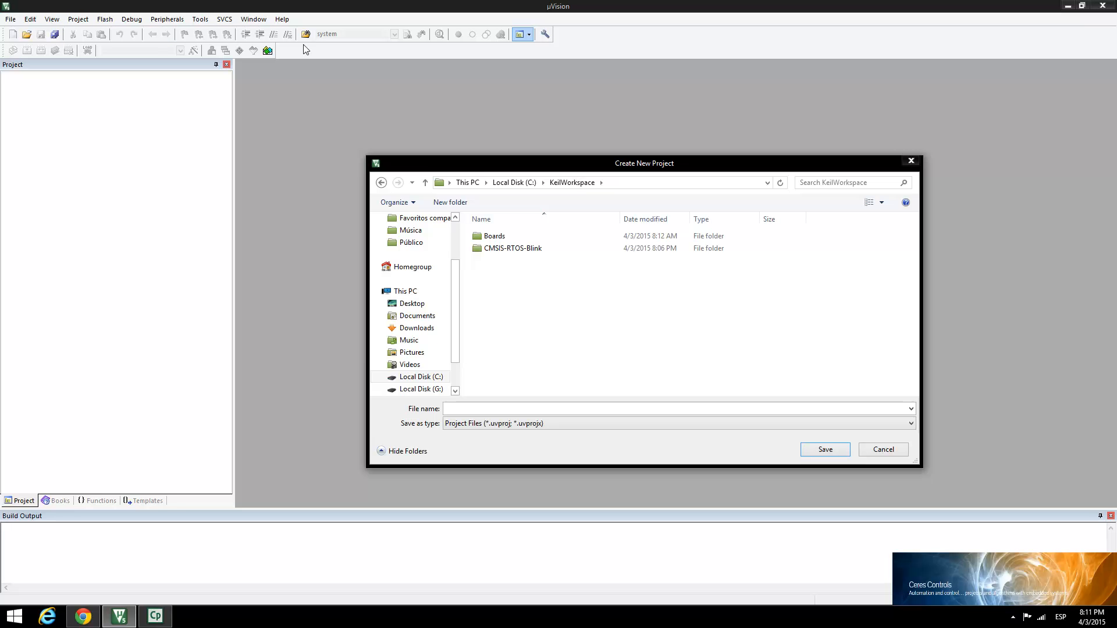
mouse_move(497, 287)
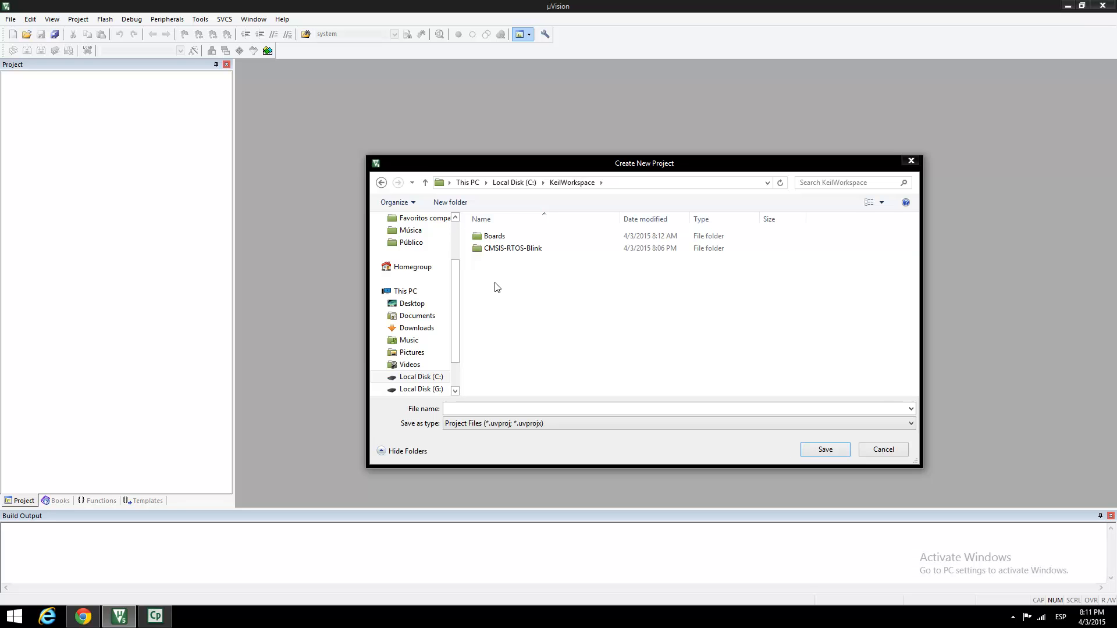
right_click(497, 288)
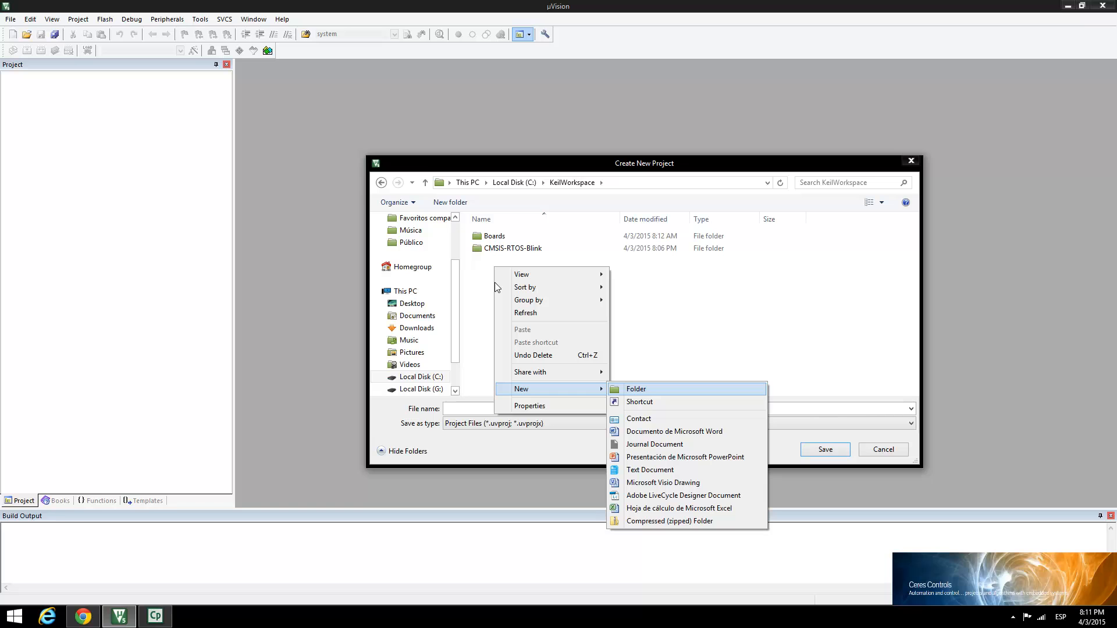
mouse_move(643, 377)
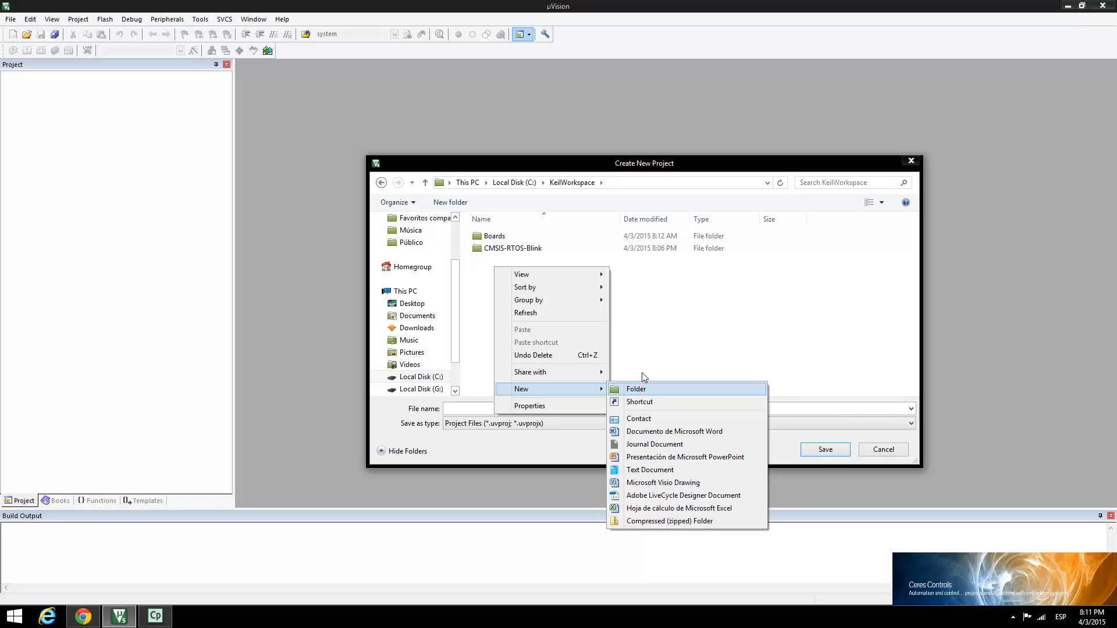
left_click(636, 389)
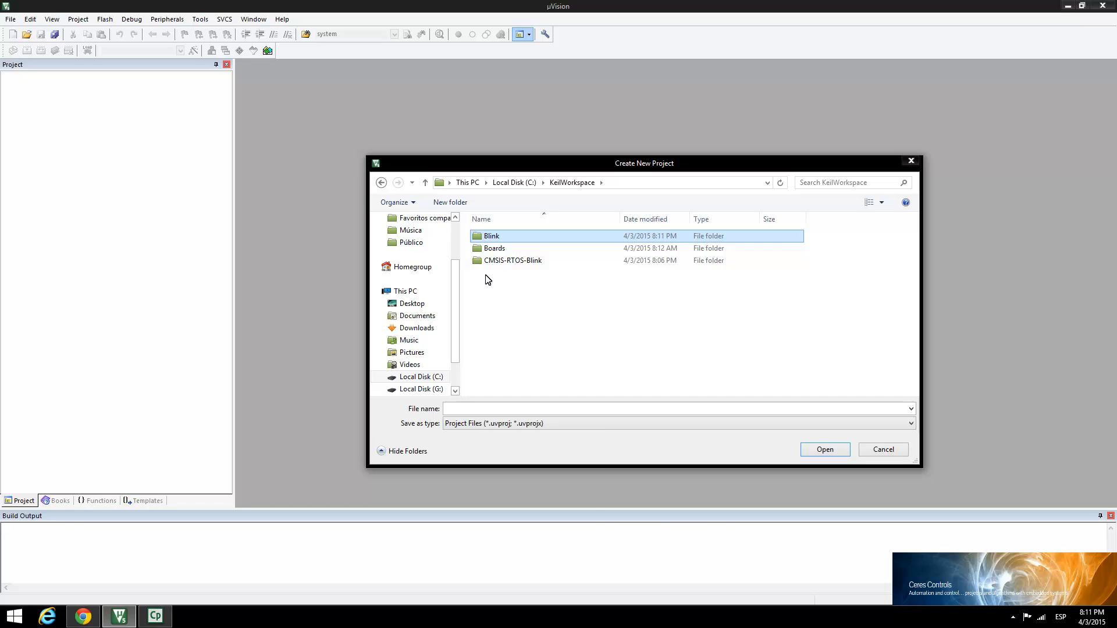
double_click(490, 237)
type("Blink")
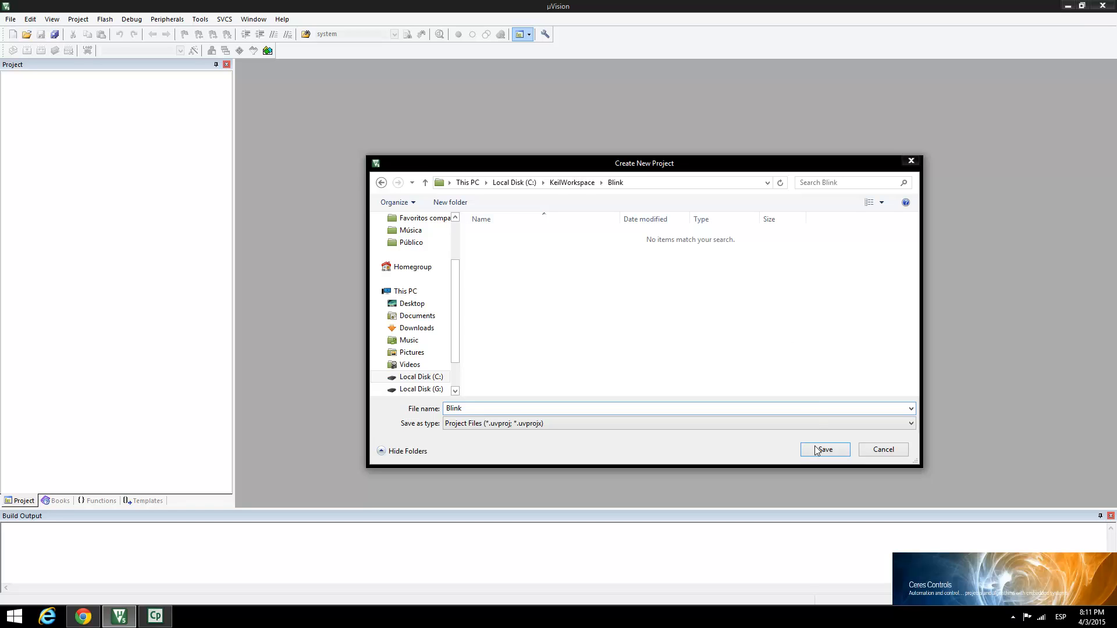
Save the Blink project with Freescale MK64FN1M0xxx12 as the target device.
left_click(824, 450)
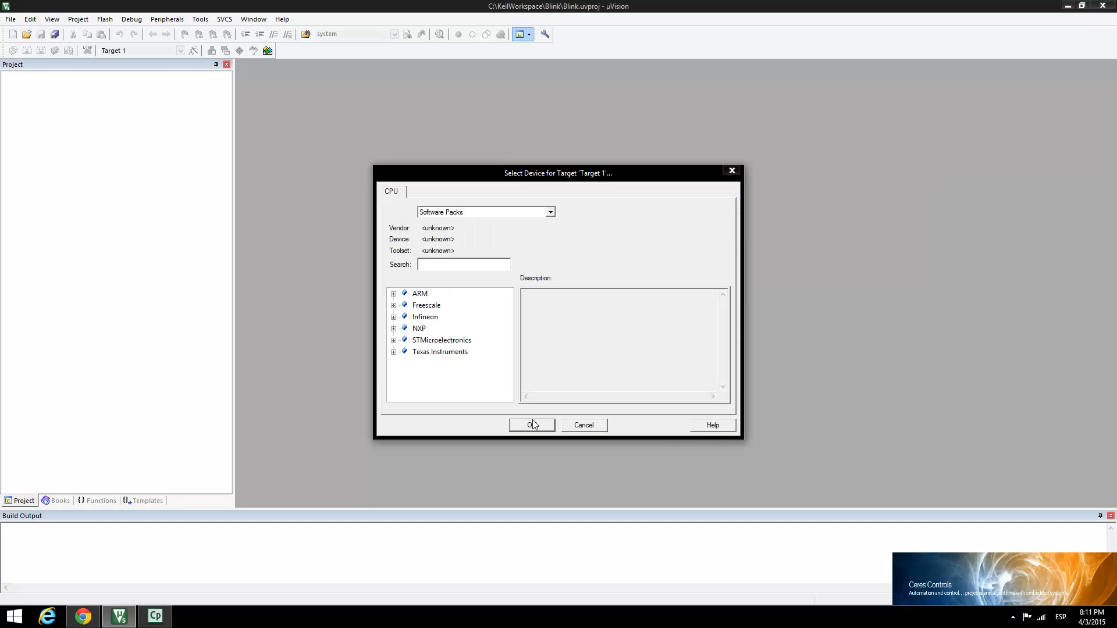
mouse_move(395, 307)
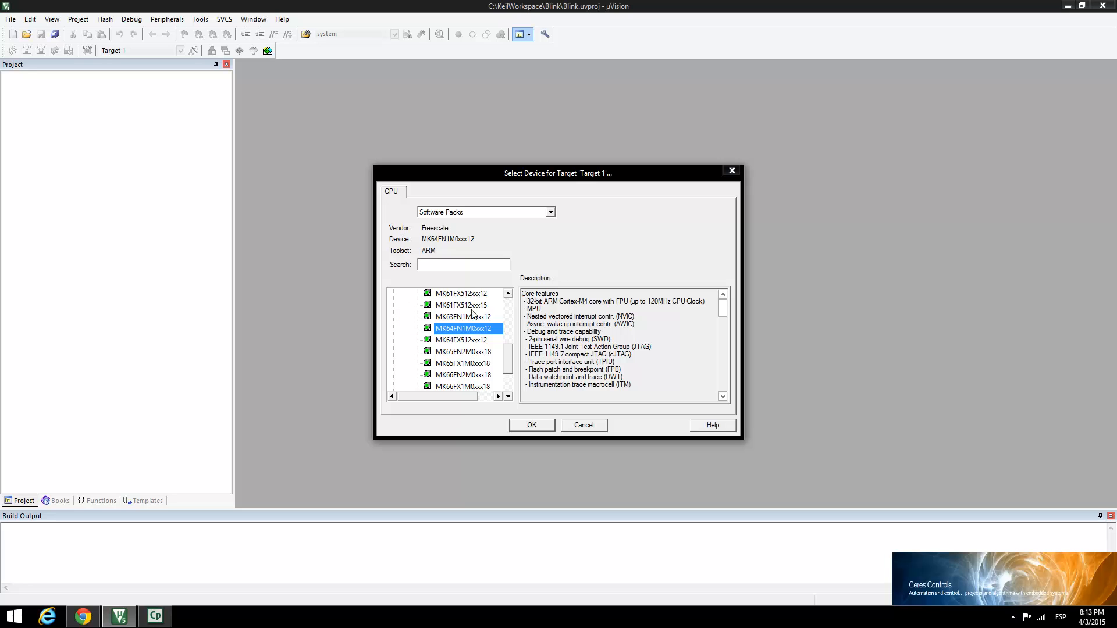
mouse_move(496, 334)
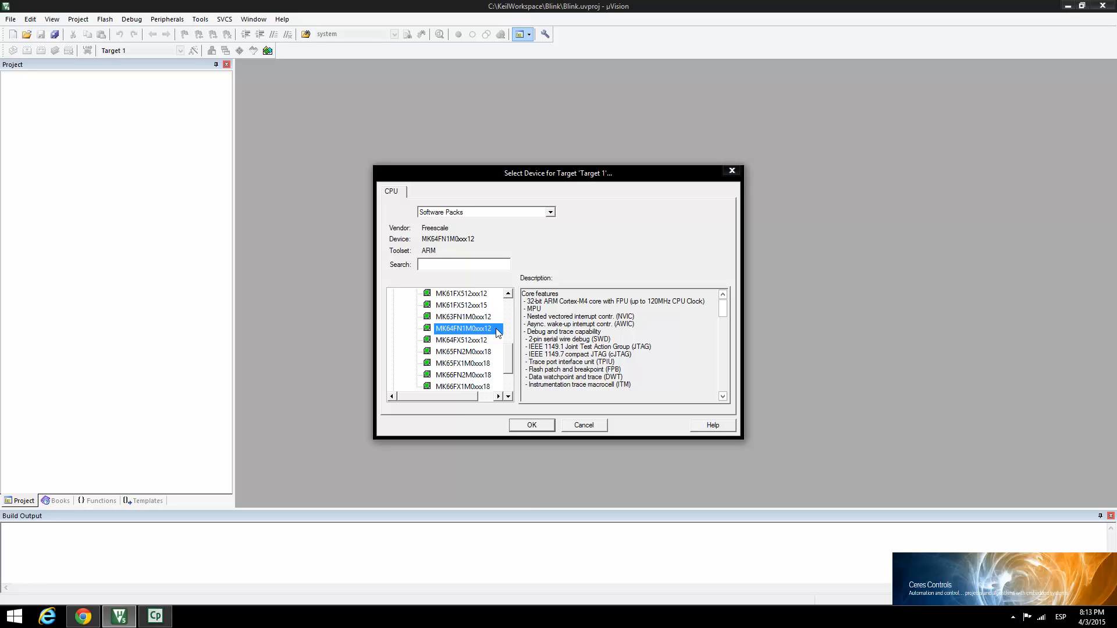
mouse_move(532, 426)
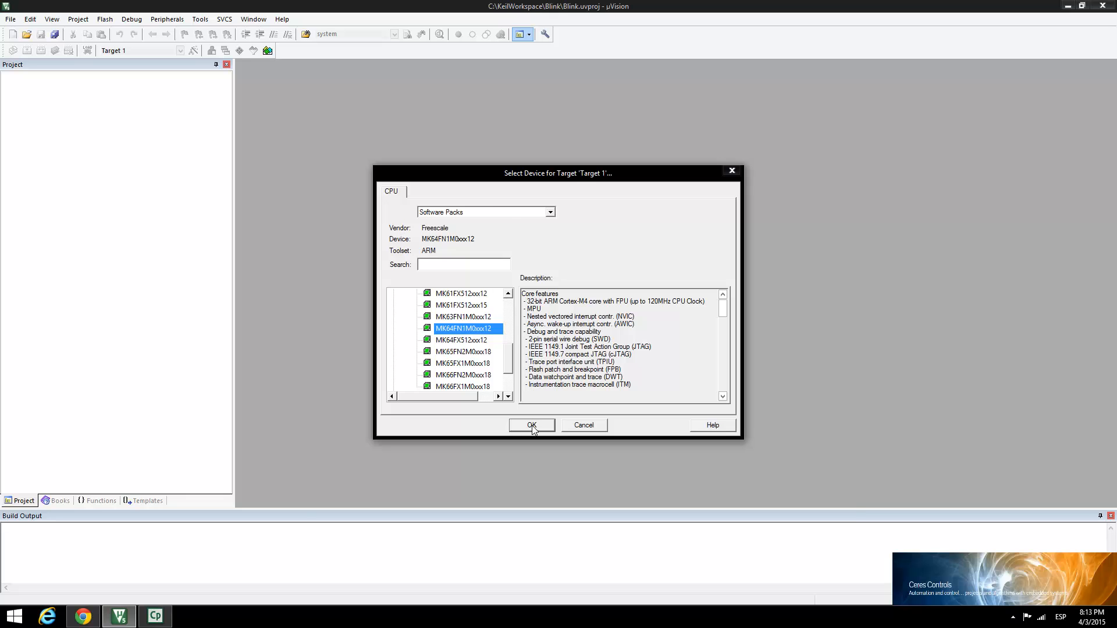
left_click(531, 425)
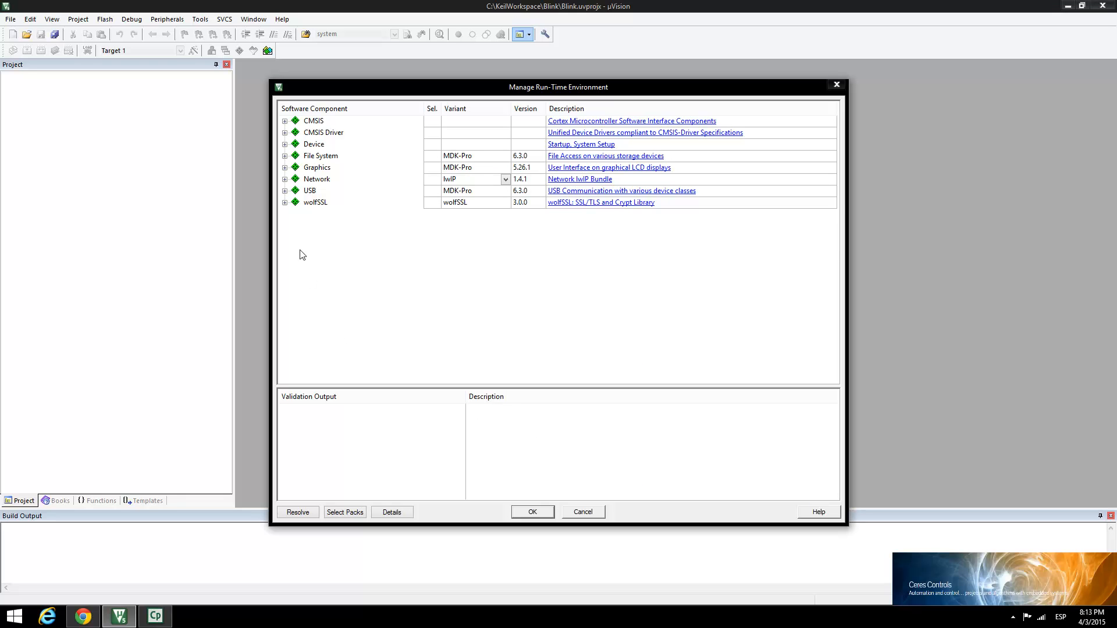
Include CMSIS CORE and Keil RTX, resolve the required Device Startup, and accept the components.
left_click(285, 119)
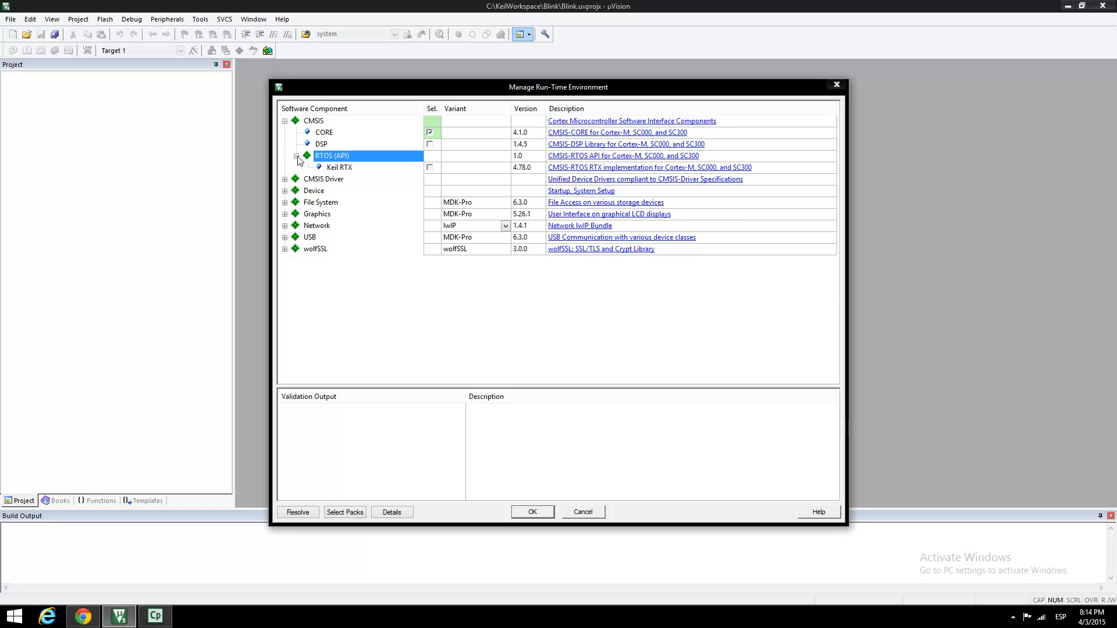
left_click(430, 167)
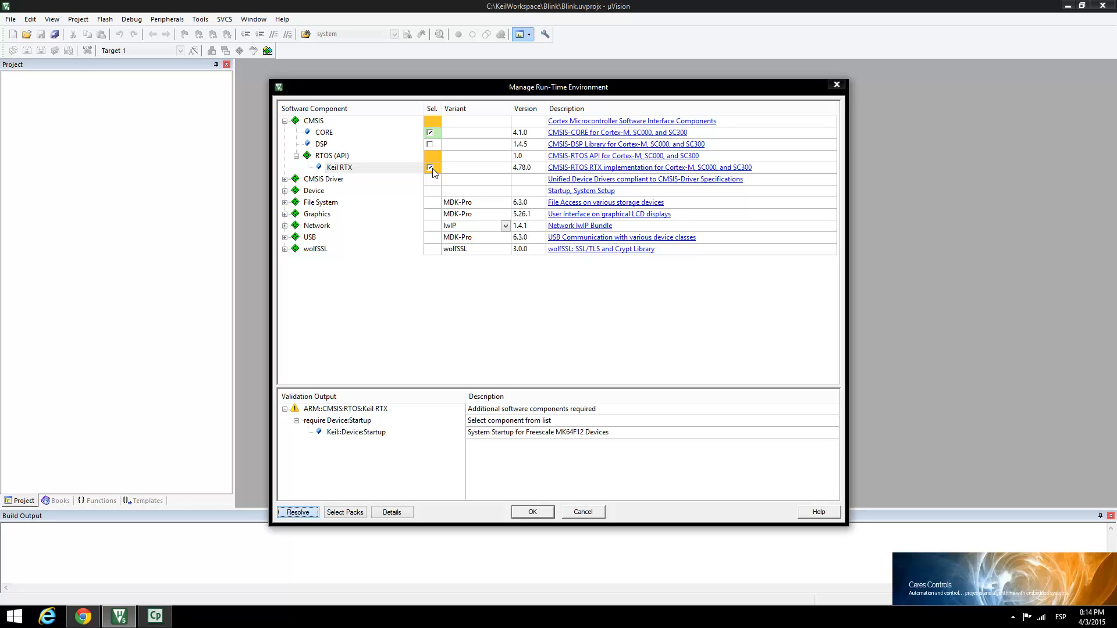
left_click(429, 167)
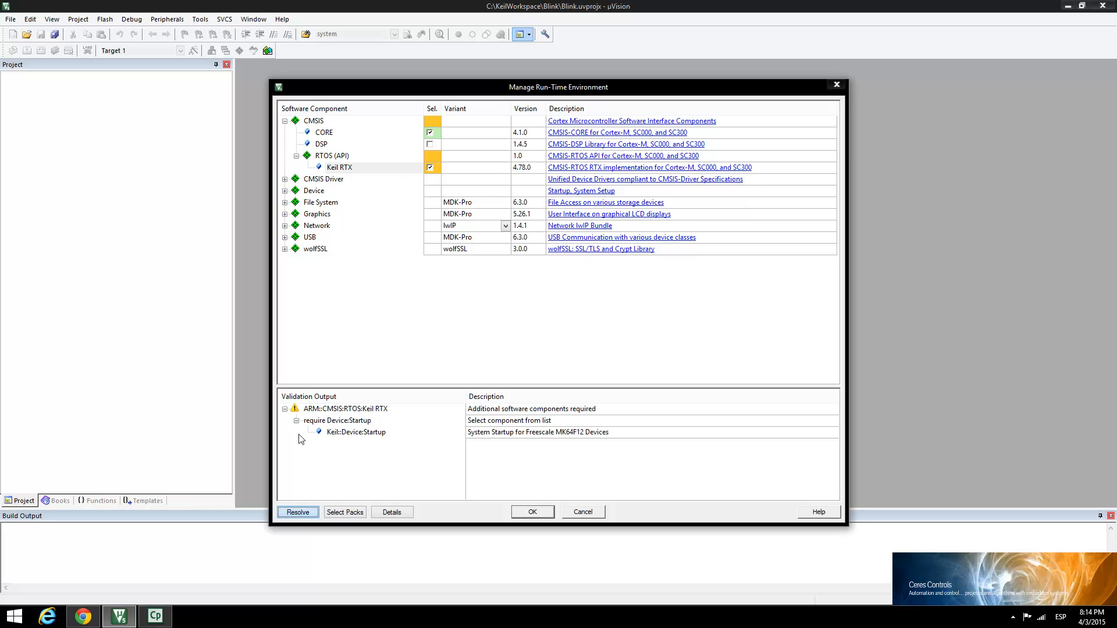
left_click(297, 512)
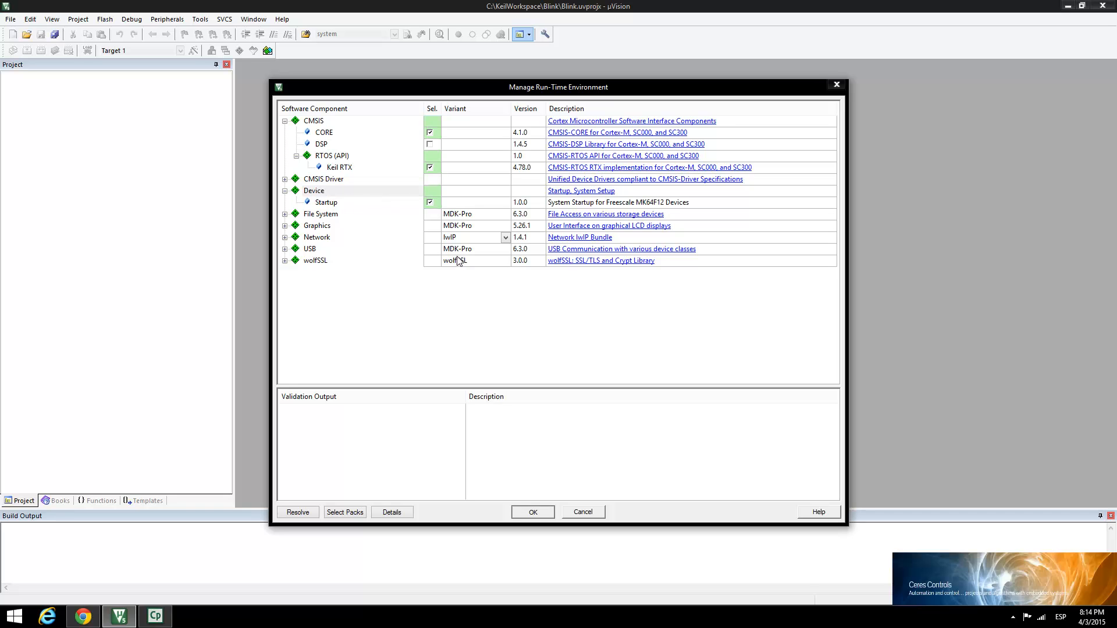
left_click(531, 512)
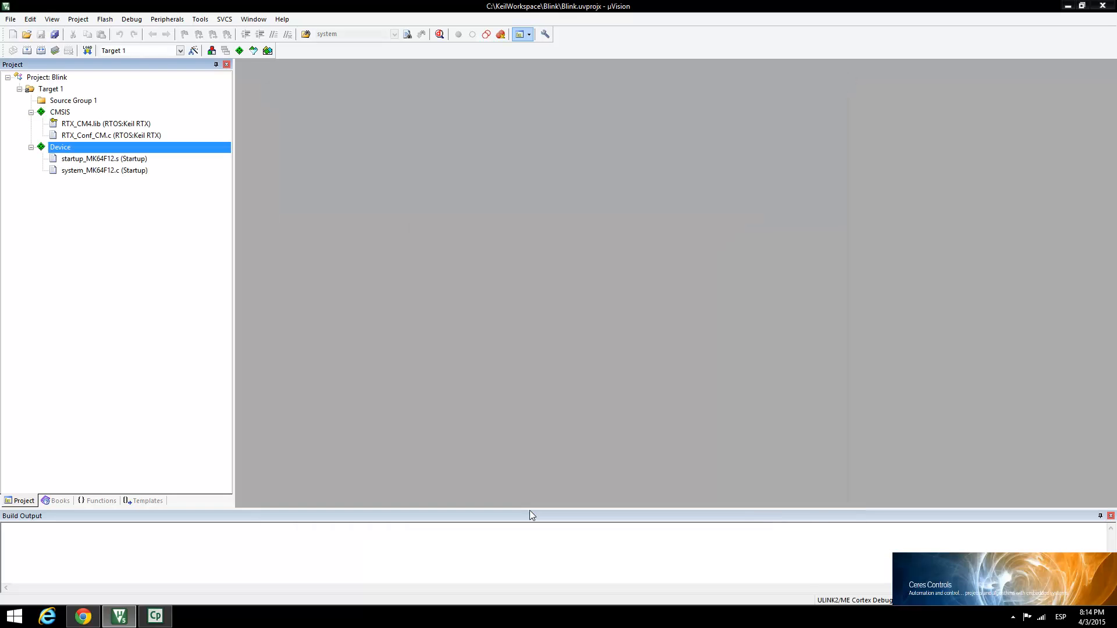
mouse_move(96, 315)
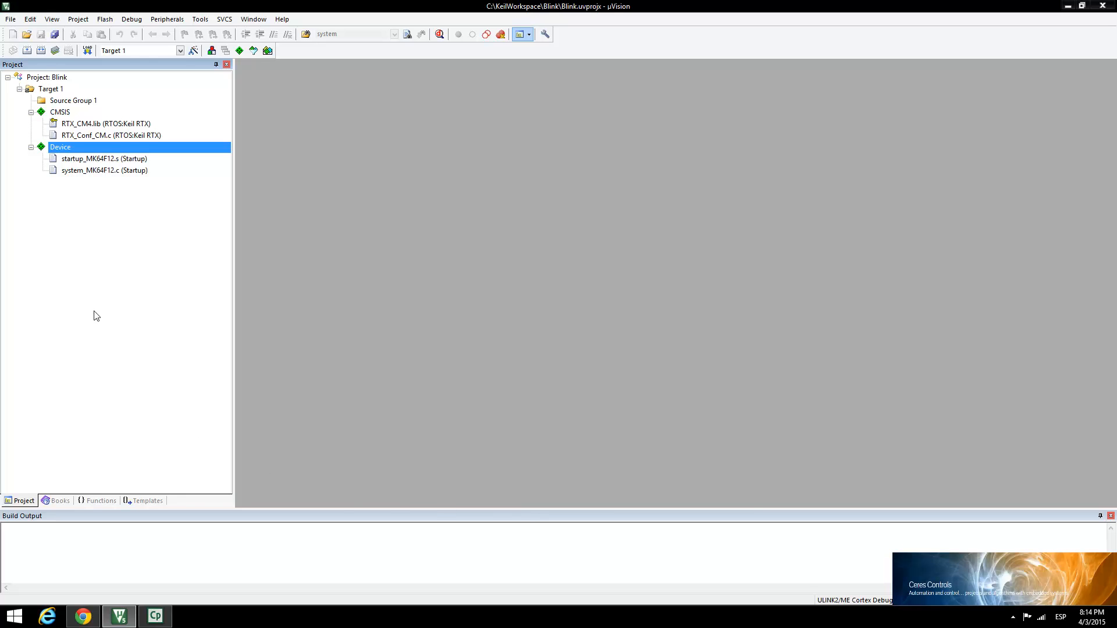
Add a main.c to Source Group 1 from the CMSIS-RTOS 'main' function user code template.
right_click(73, 101)
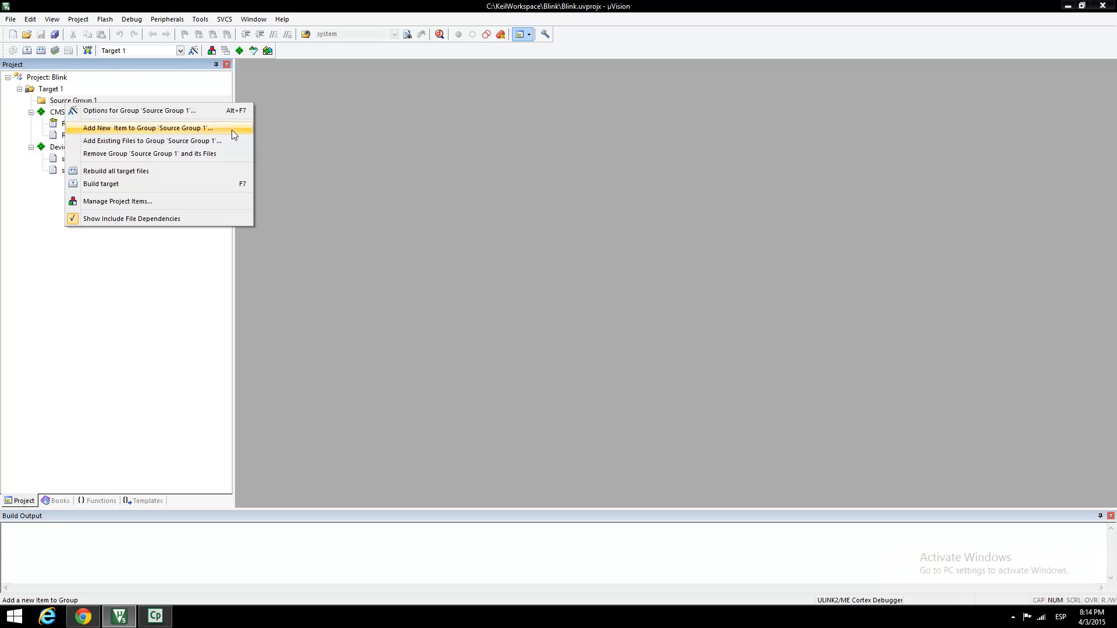
left_click(146, 128)
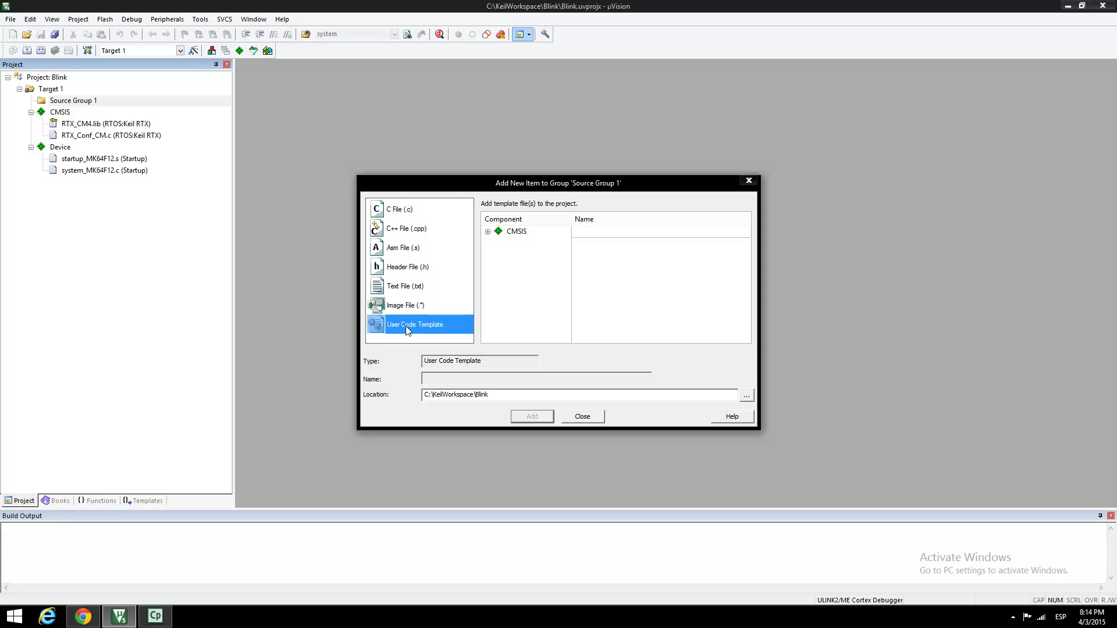
left_click(488, 231)
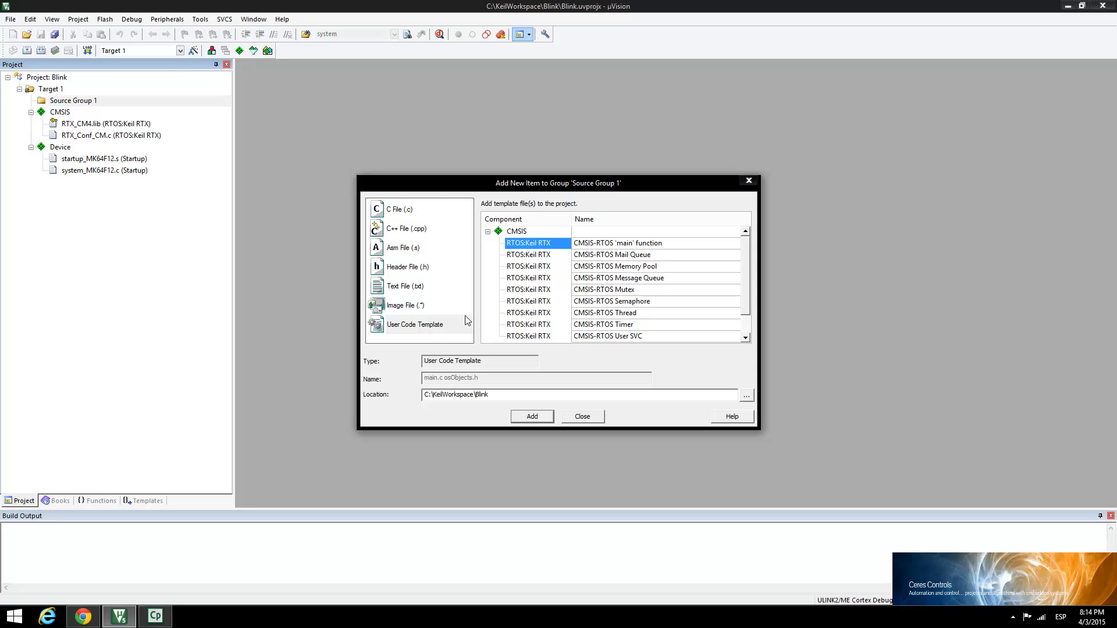
left_click(532, 416)
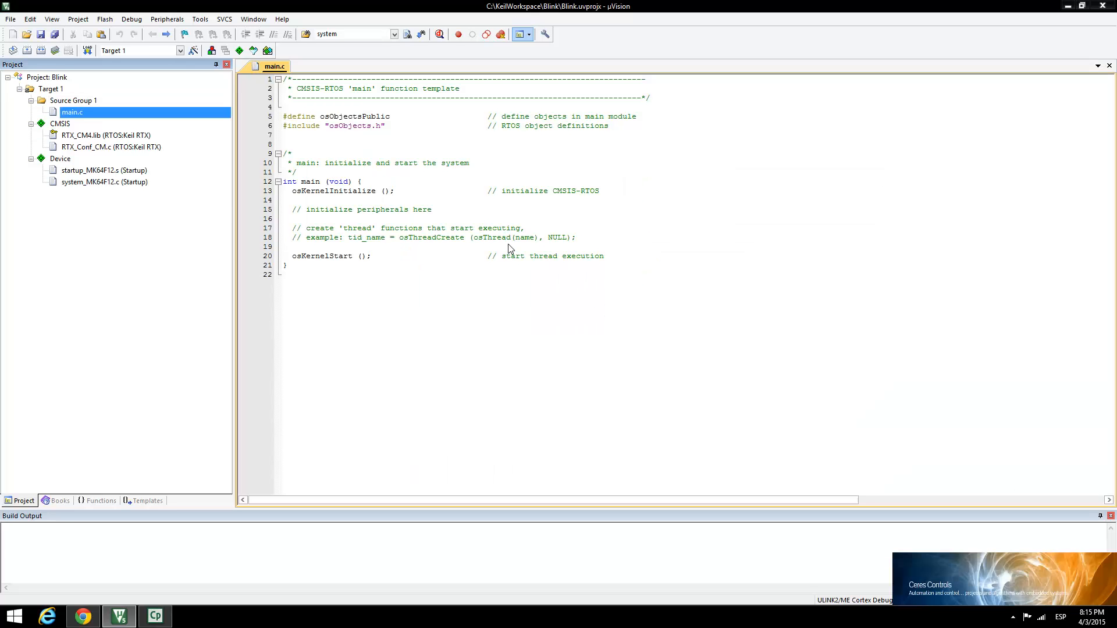
mouse_move(100, 172)
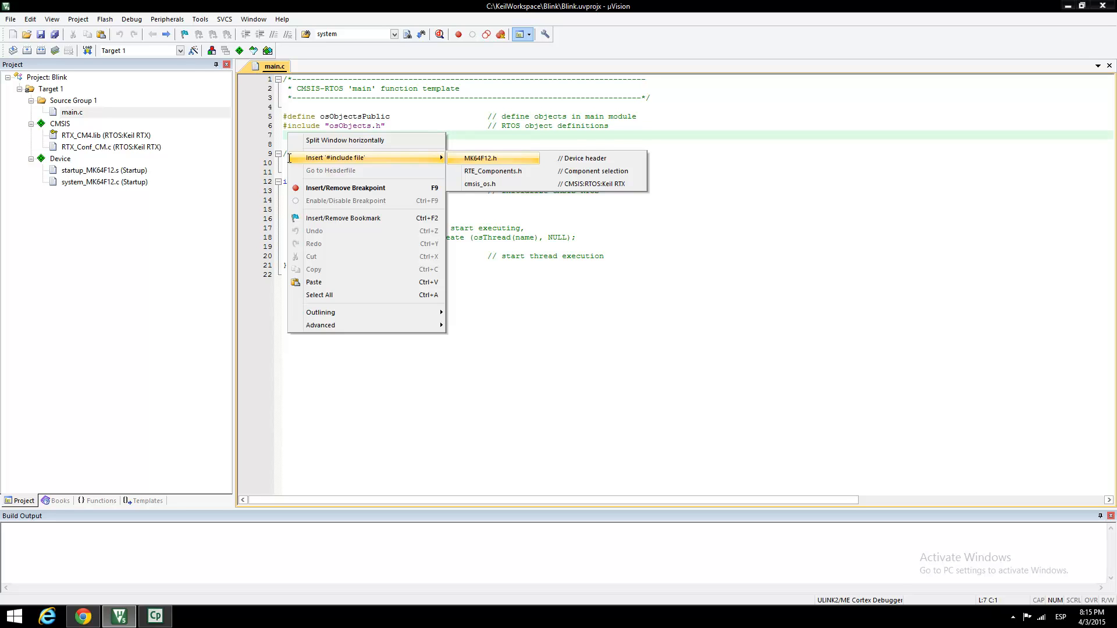
Insert the MK64F12.h device header include and write the PTB21 LED Blink thread code.
left_click(479, 159)
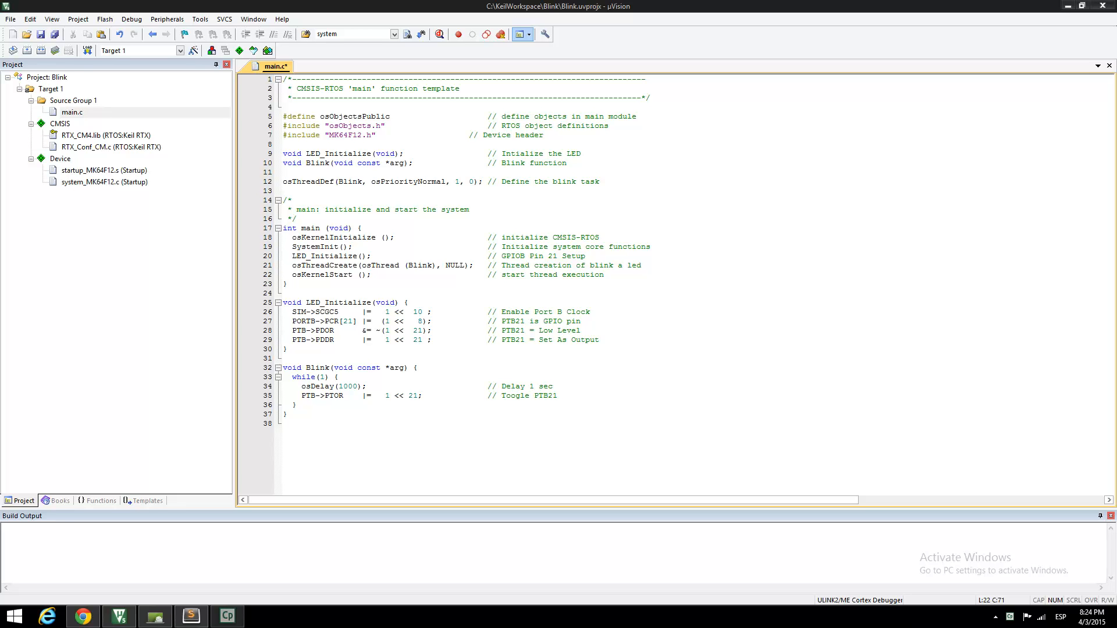
mouse_move(382, 181)
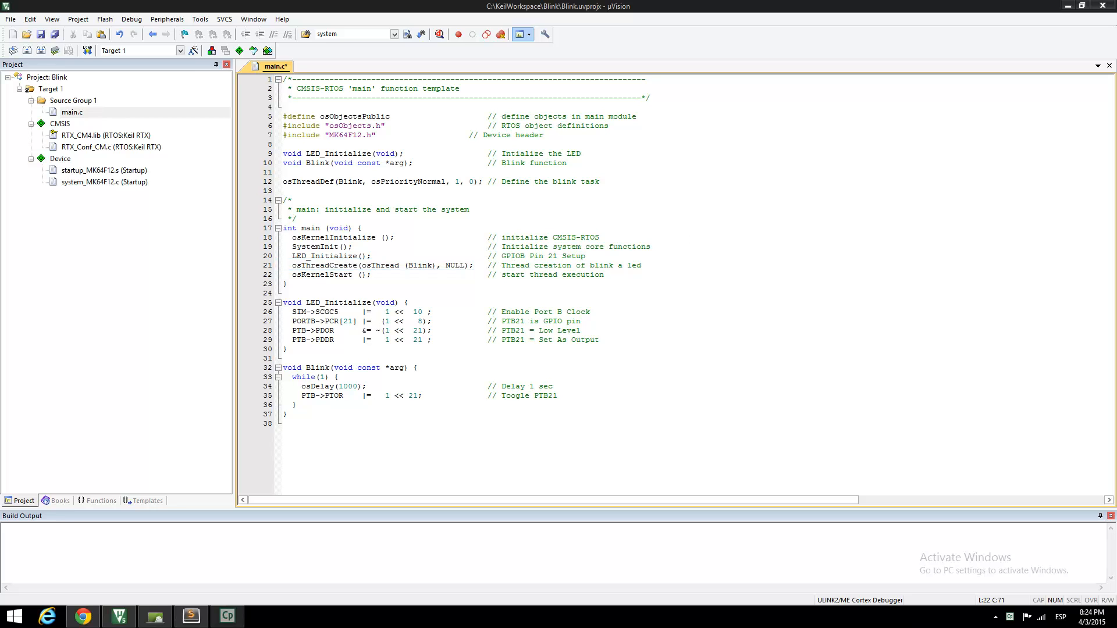
mouse_move(329, 274)
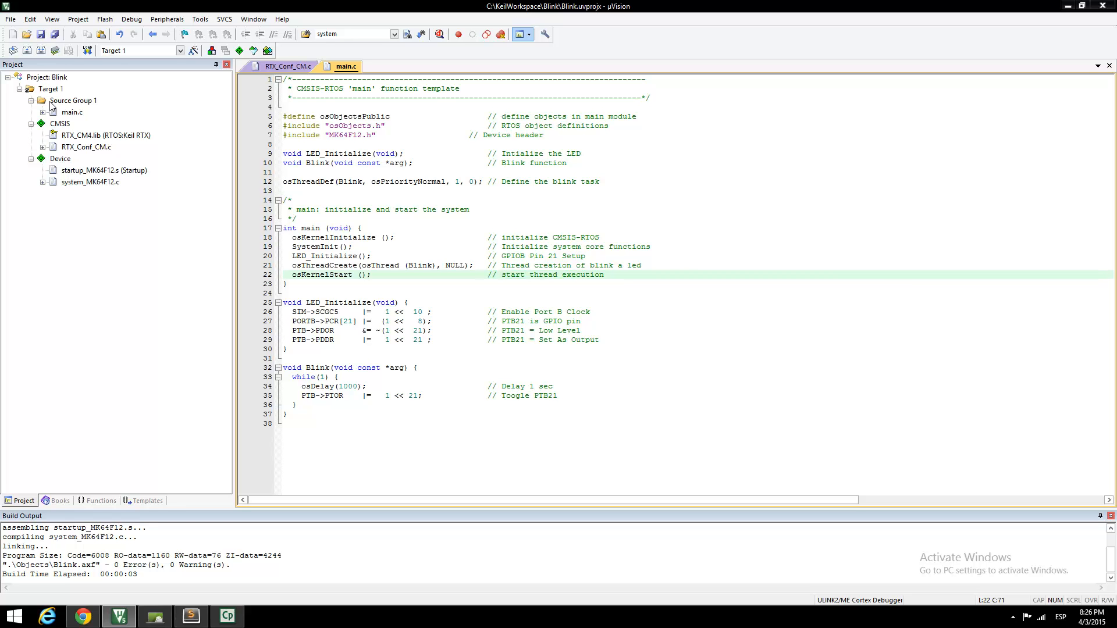
Select PEMicro Debugger as the debug adapter in Target 1's options.
right_click(50, 89)
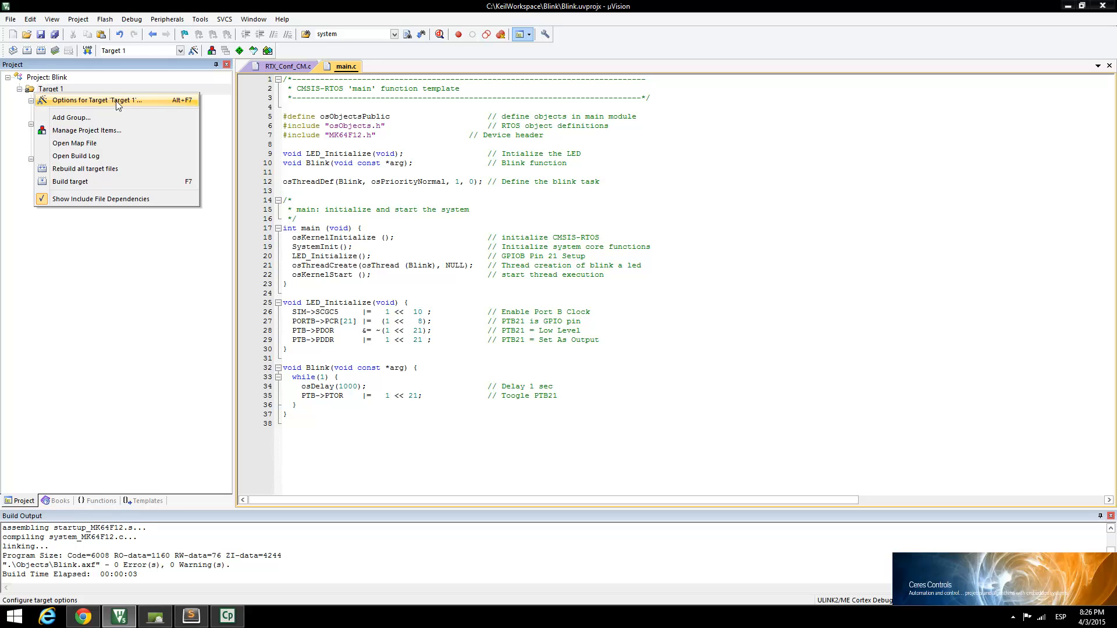
mouse_move(161, 103)
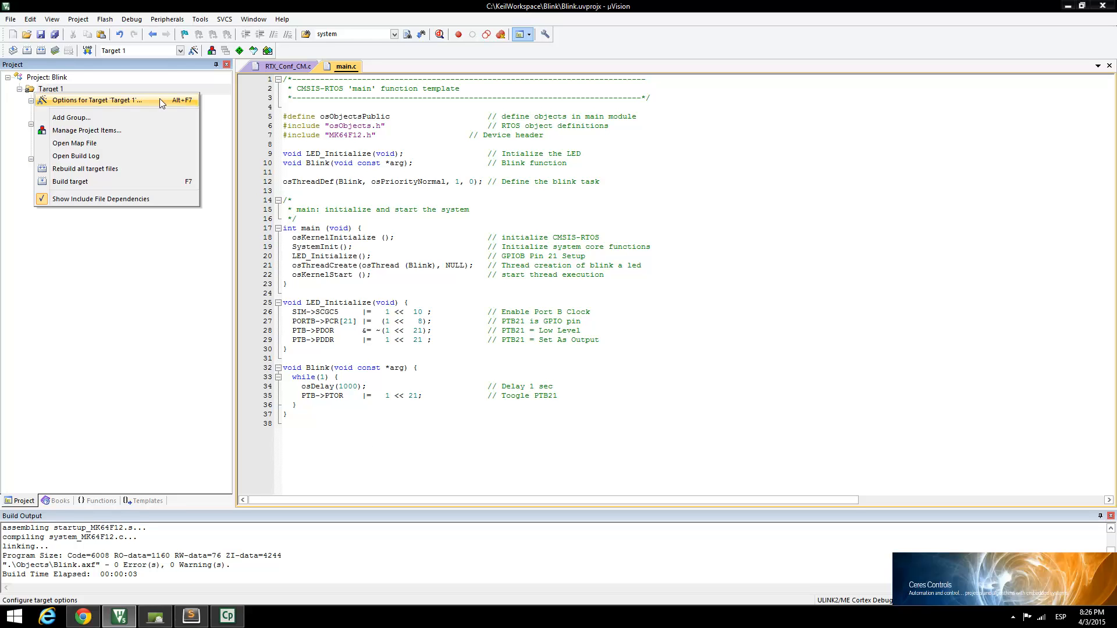
left_click(98, 100)
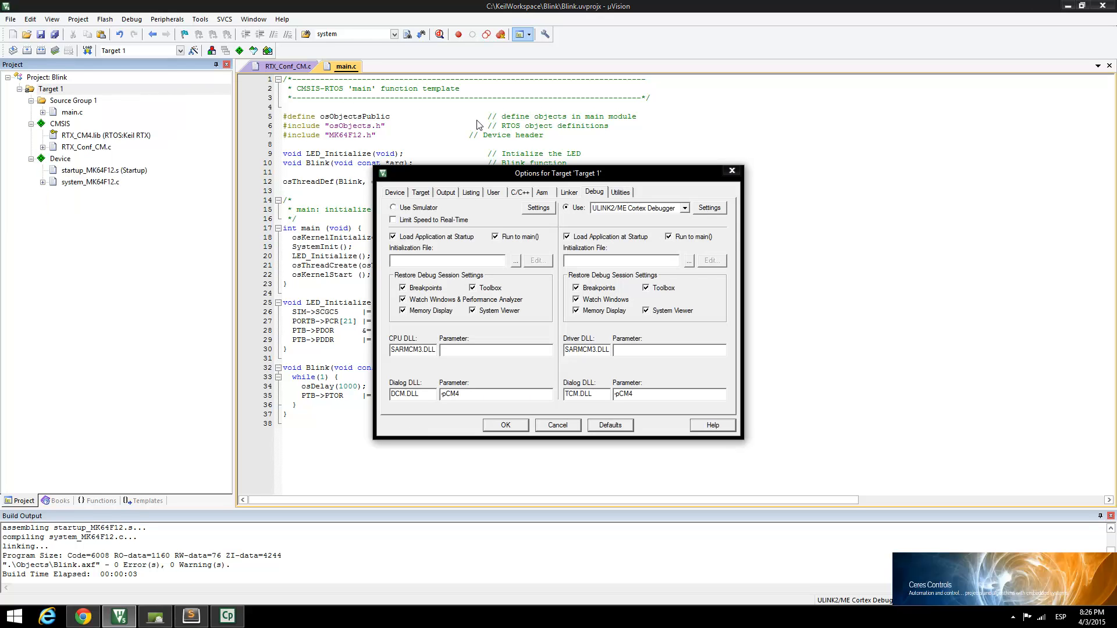
left_click(683, 207)
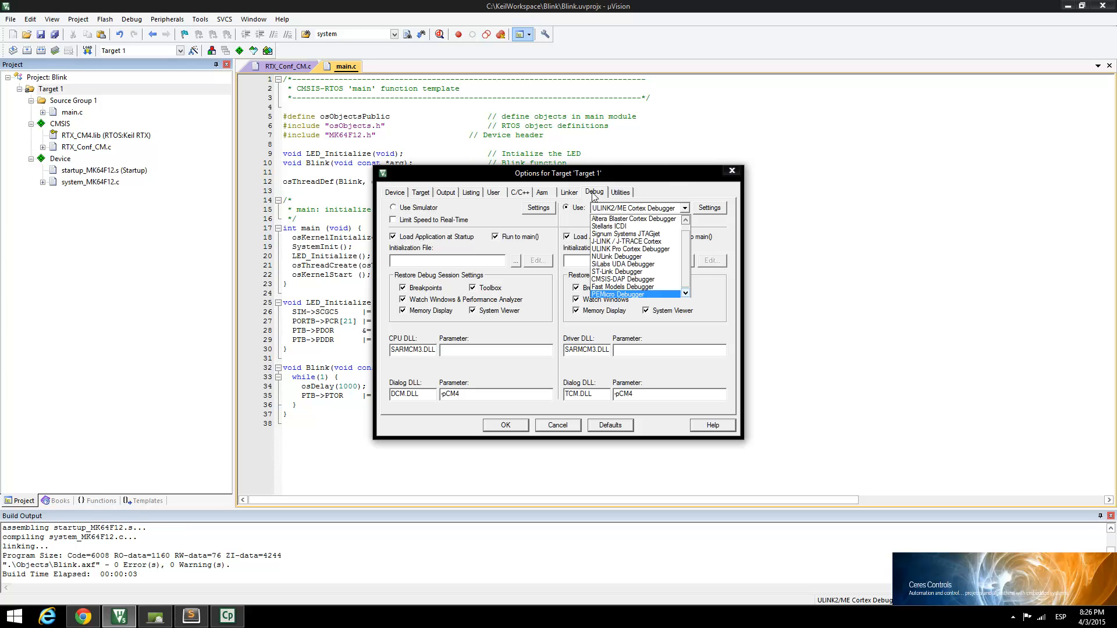
mouse_move(687, 212)
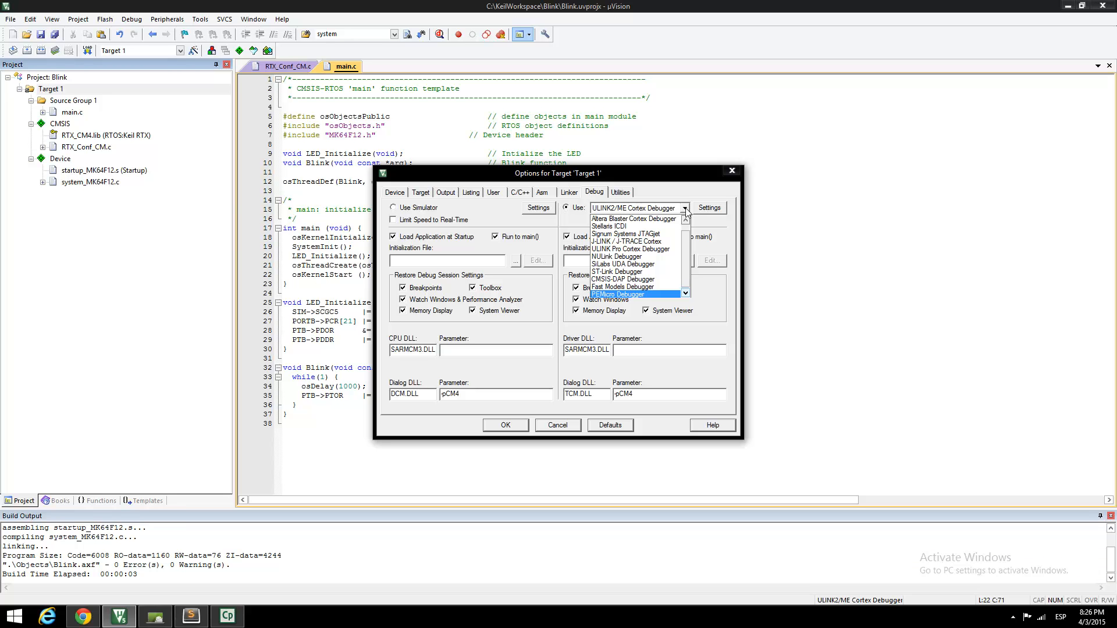
left_click(618, 295)
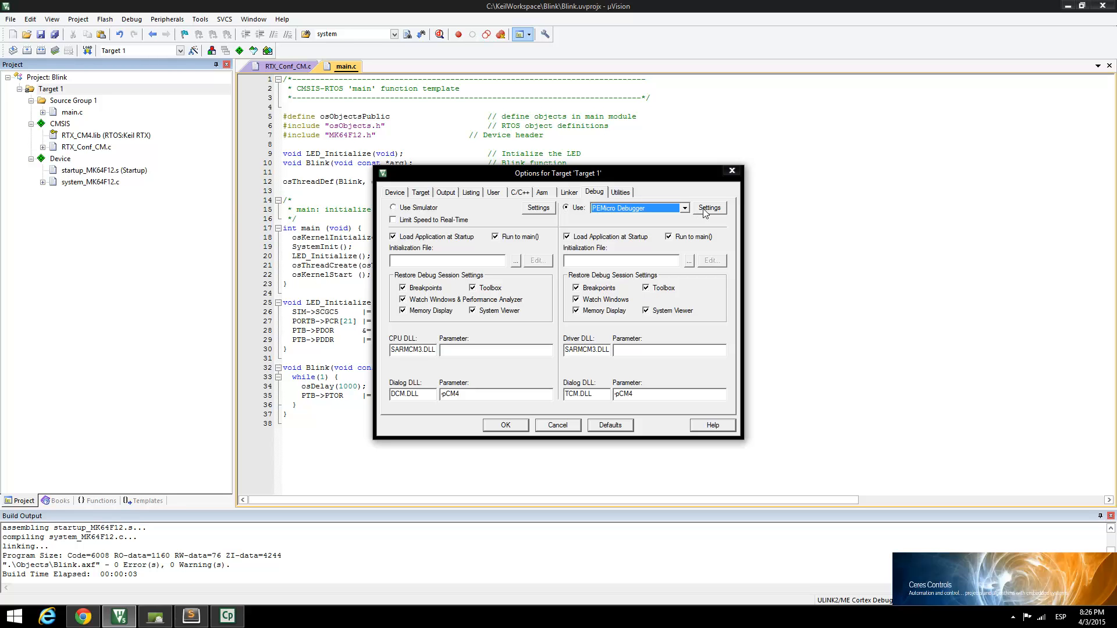
Set the PEMicro connection to OpenSDA Embedded Tower Debug - USB Port with CPU K64FN1M0M12.
left_click(709, 207)
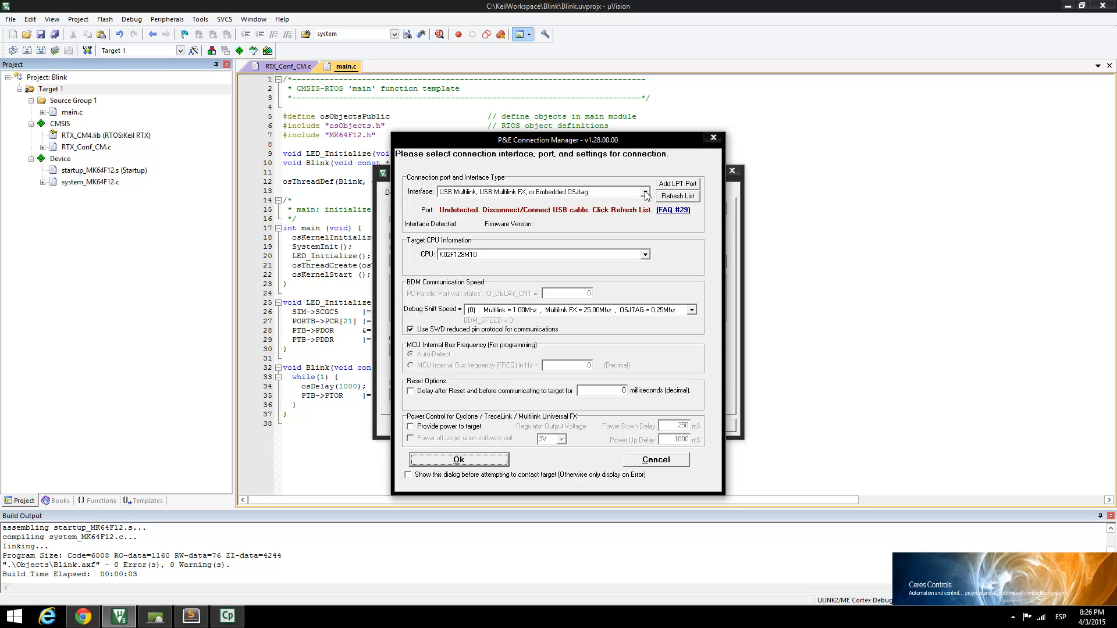
left_click(643, 192)
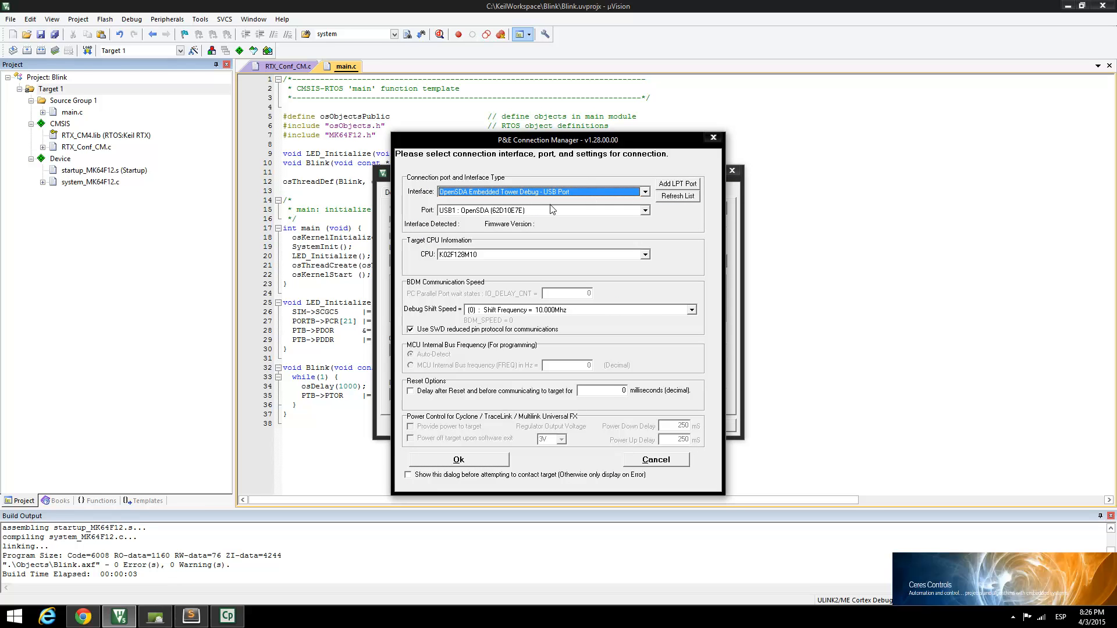
mouse_move(518, 255)
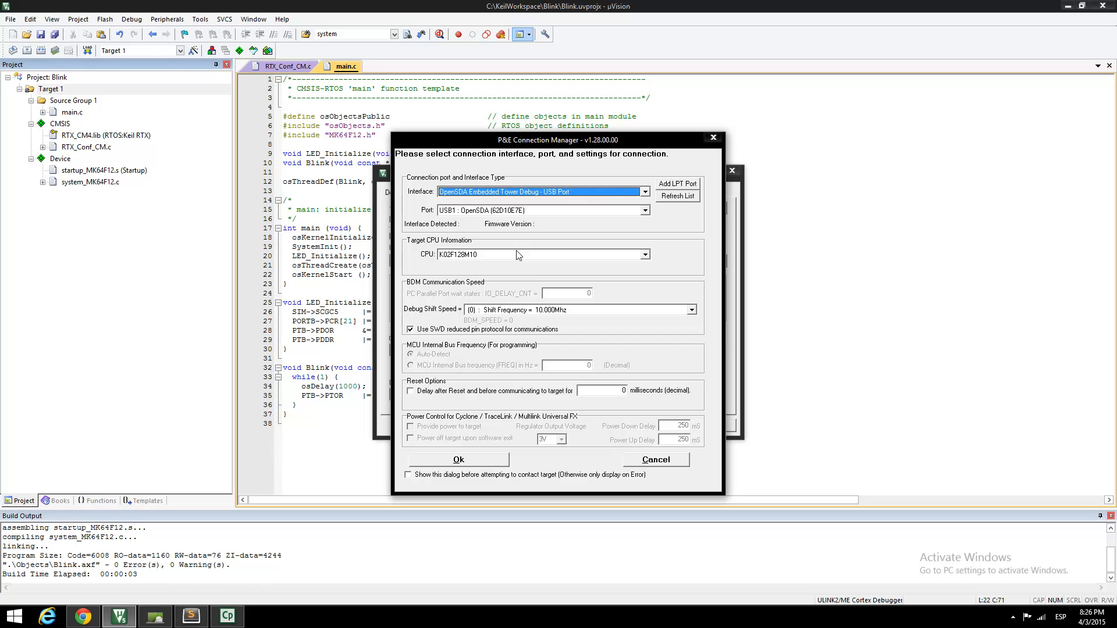
left_click(644, 255)
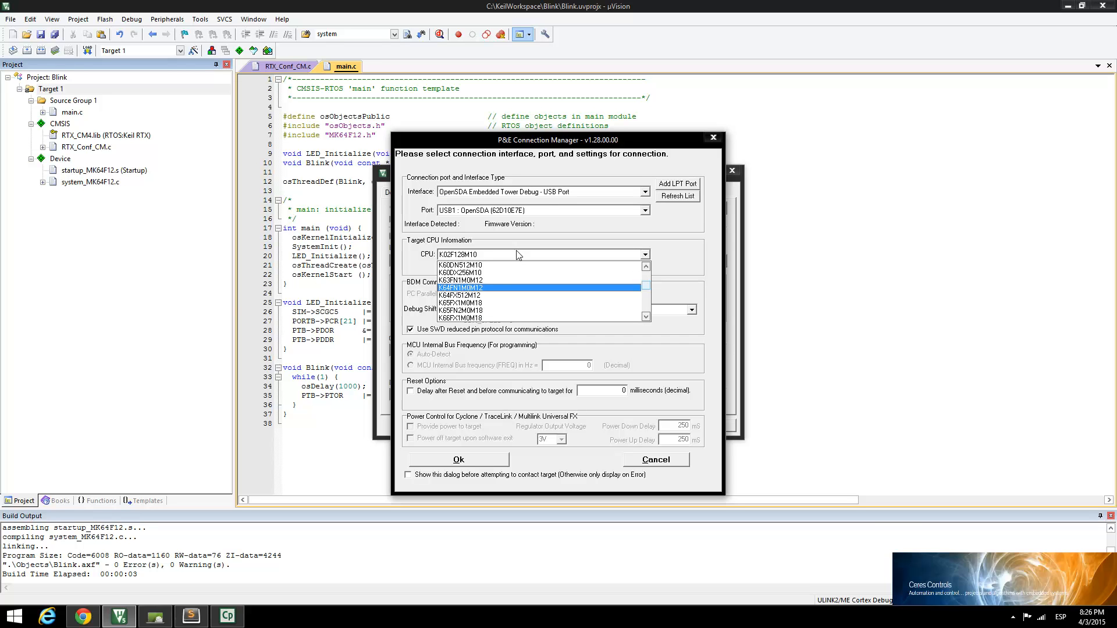
mouse_move(499, 295)
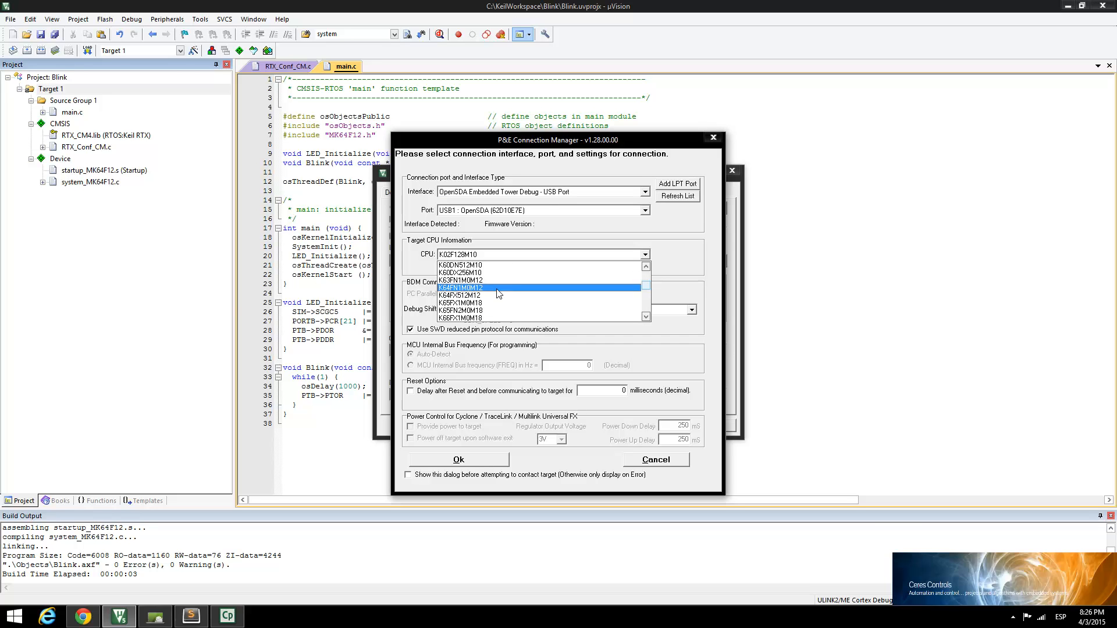
left_click(462, 288)
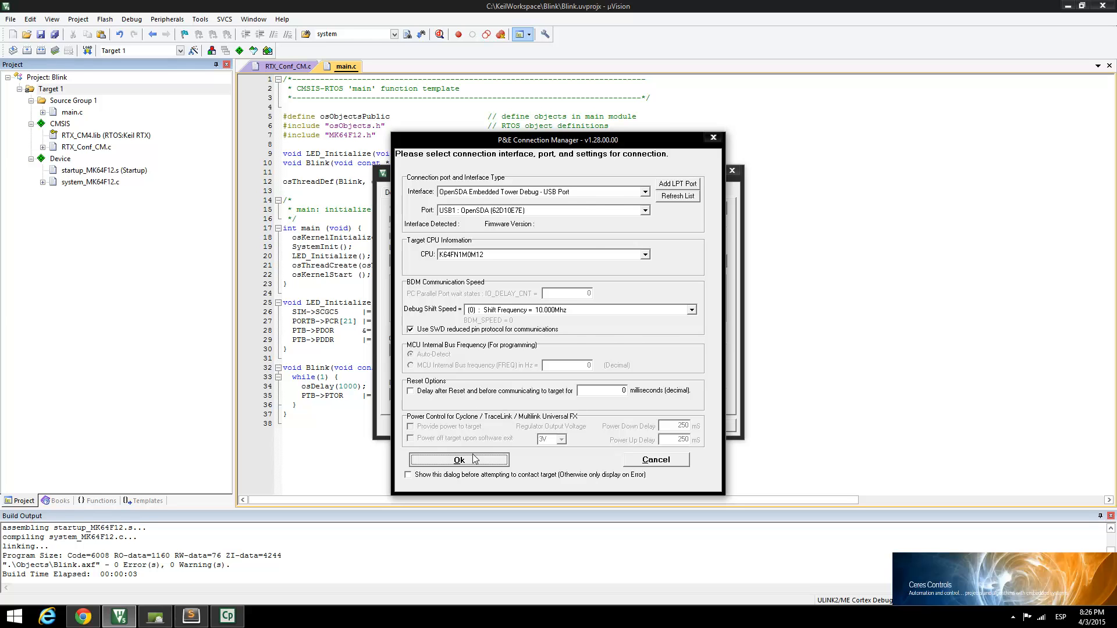
left_click(458, 460)
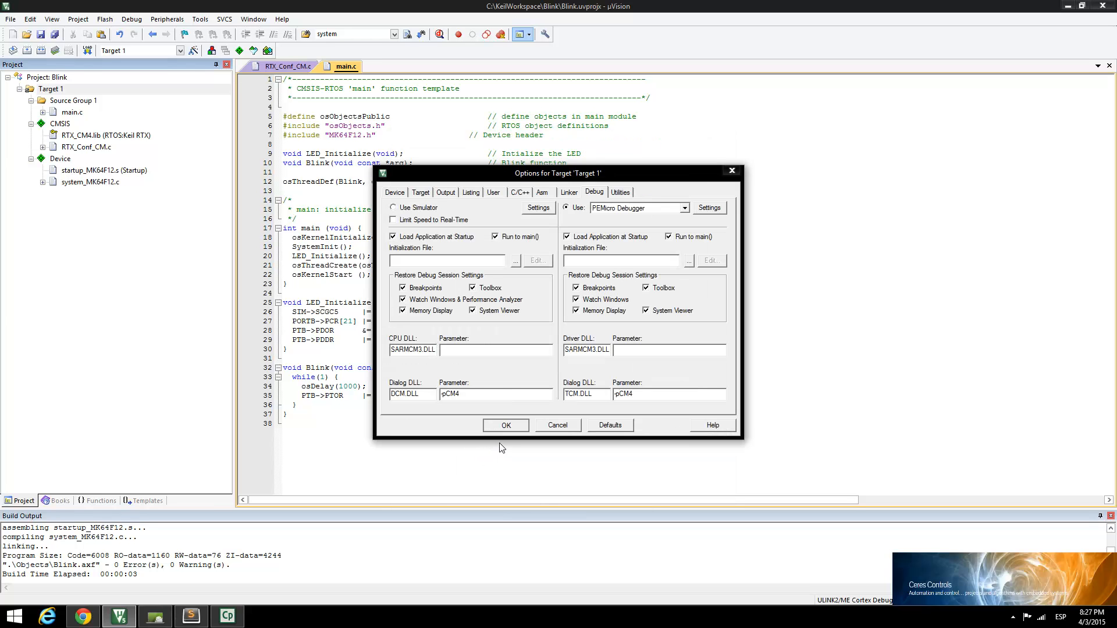
Accept the target options, download Blink to flash, and start a debug session halted at main.
left_click(506, 425)
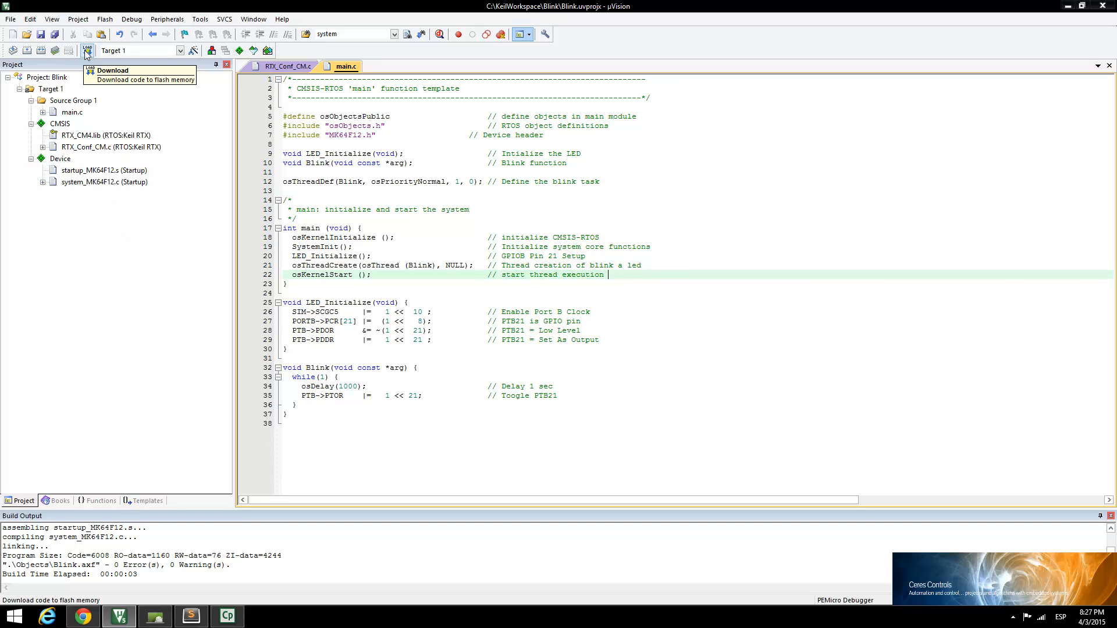
left_click(87, 50)
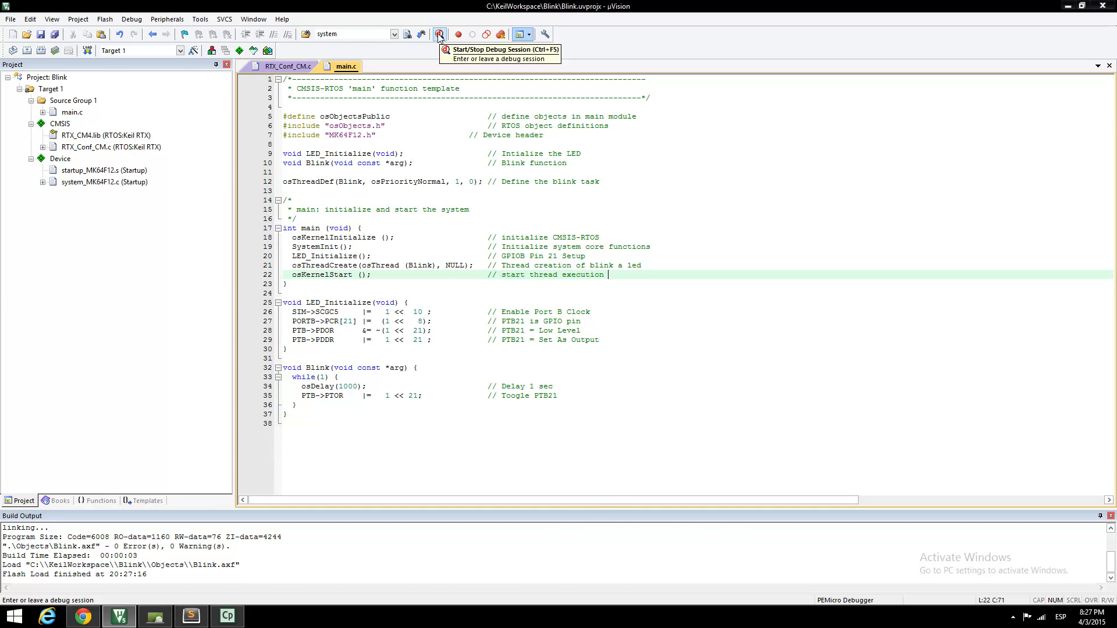
left_click(440, 34)
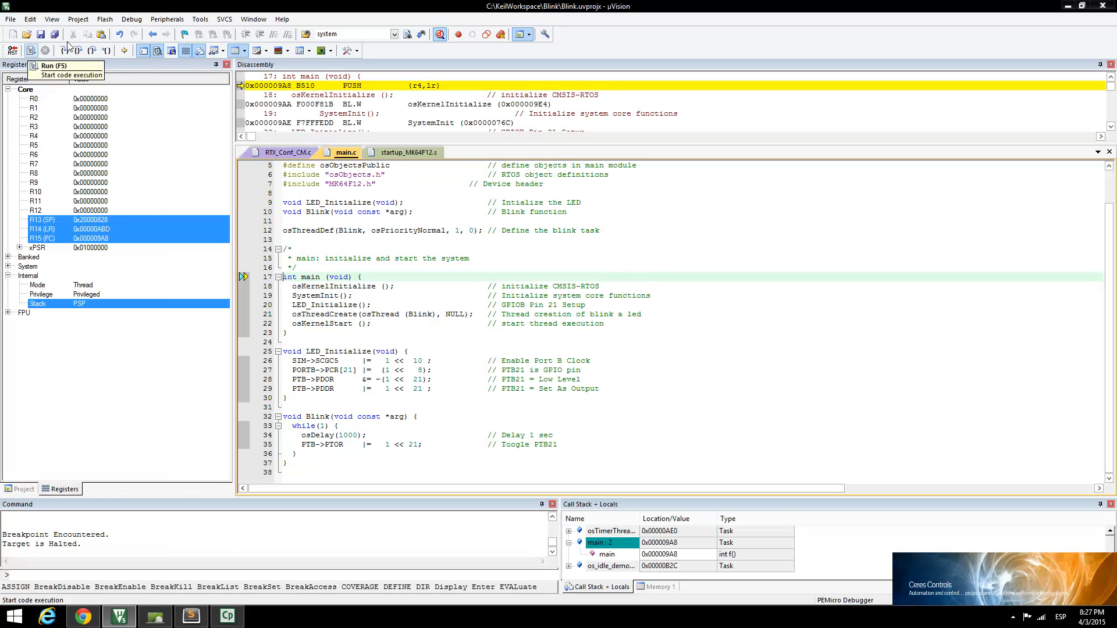